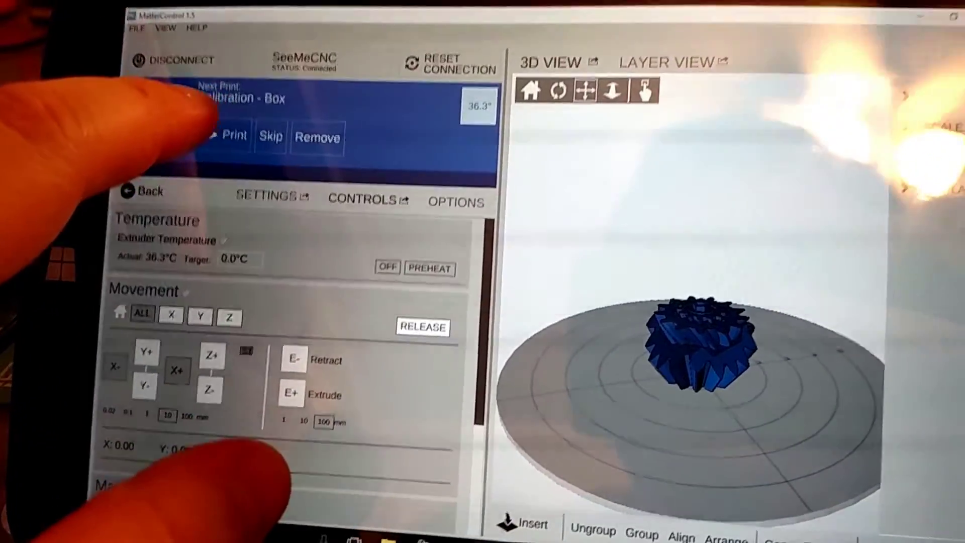
Start printing the Calibration - Box job so it begins slicing on the SeeMeCNC printer
{"action": "left_click", "coordinate": [236, 136]}
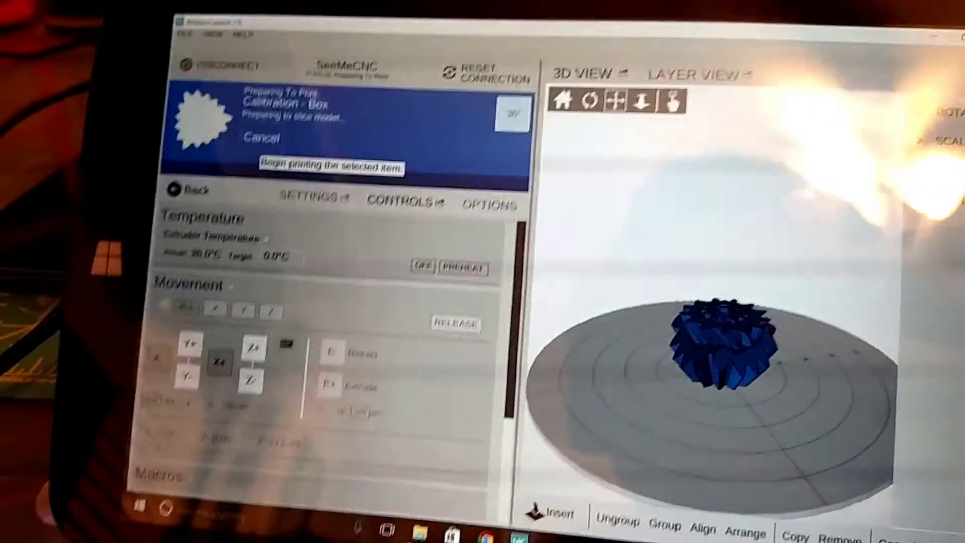